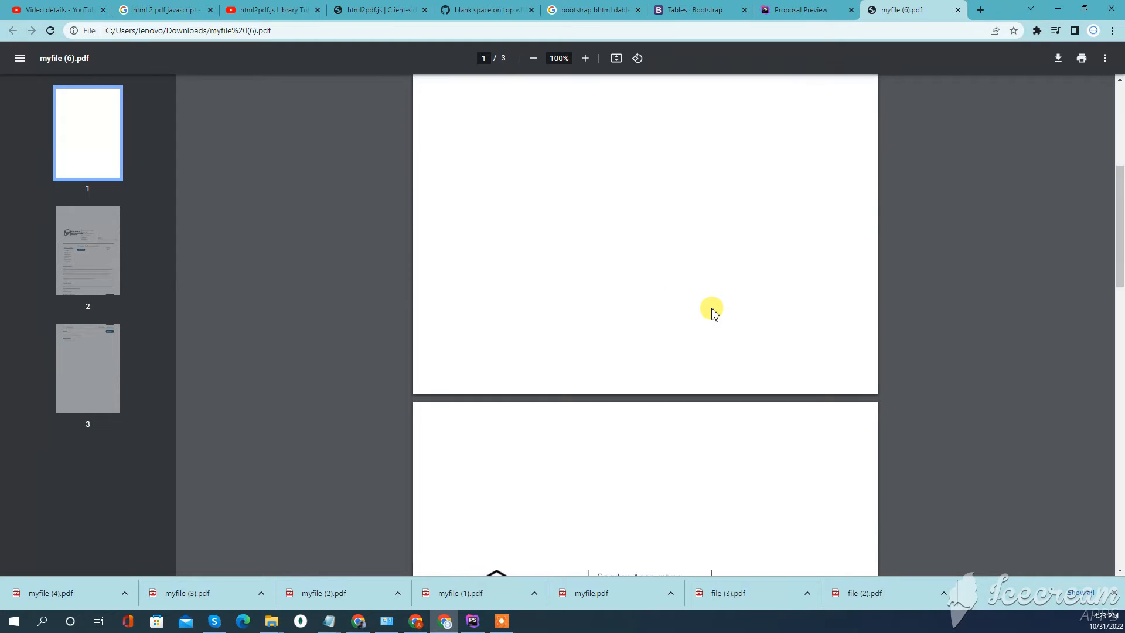
Step: Review the blank first page of myfile (6).pdf and return to the Proposal Preview page
{"action": "scroll", "scroll_direction": "down", "scroll_amount": 3}
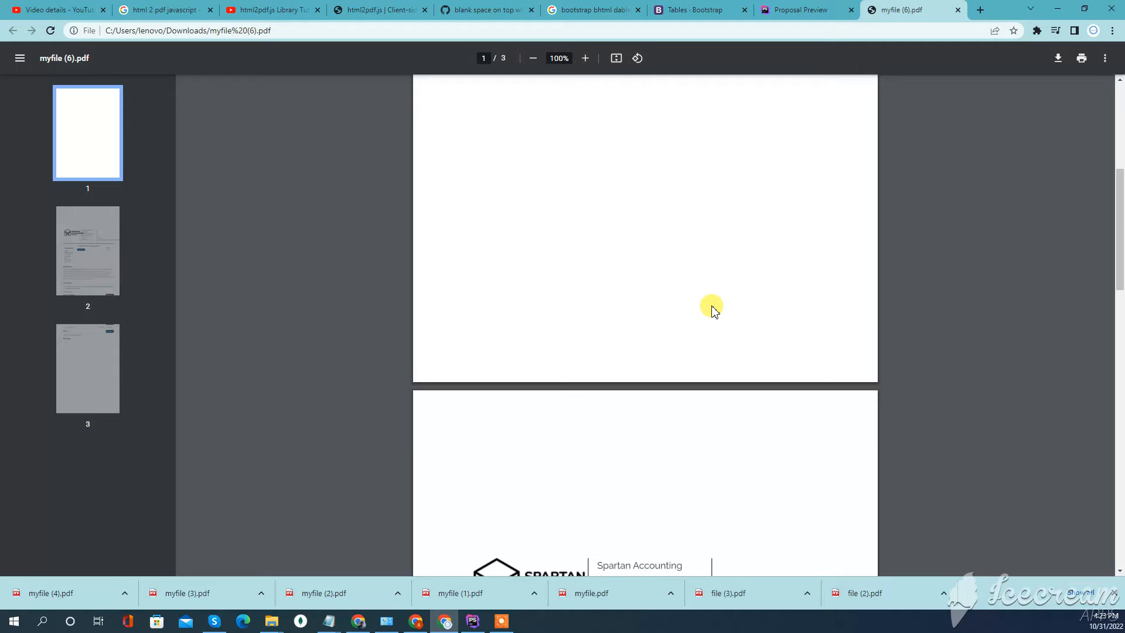
{"action": "scroll", "scroll_direction": "down", "scroll_amount": 3}
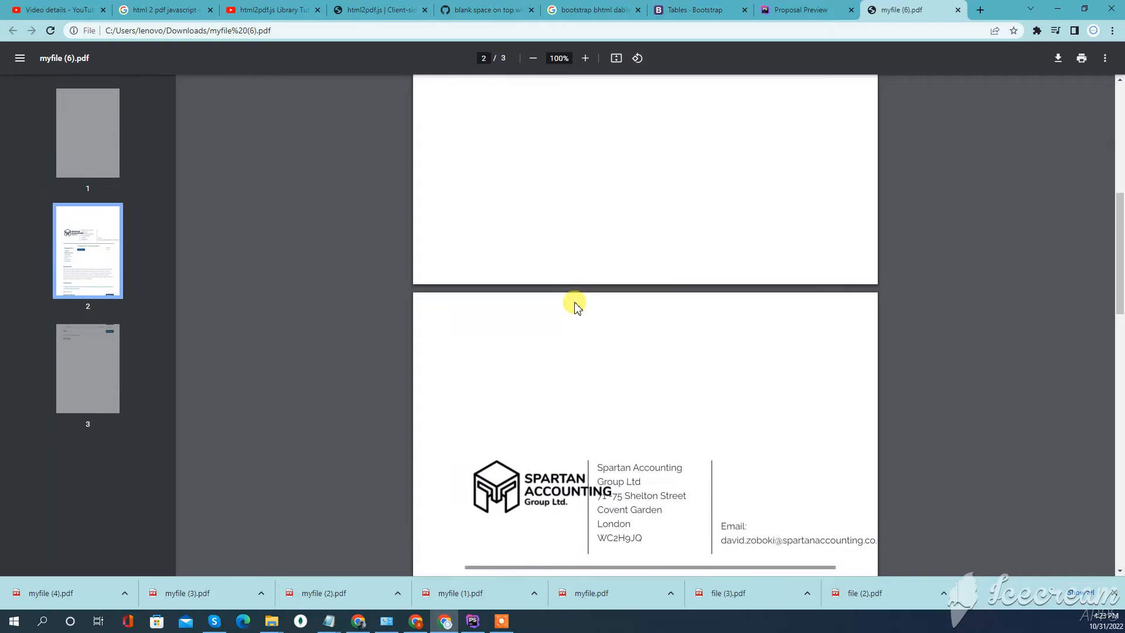
{"action": "left_click", "coordinate": [805, 9]}
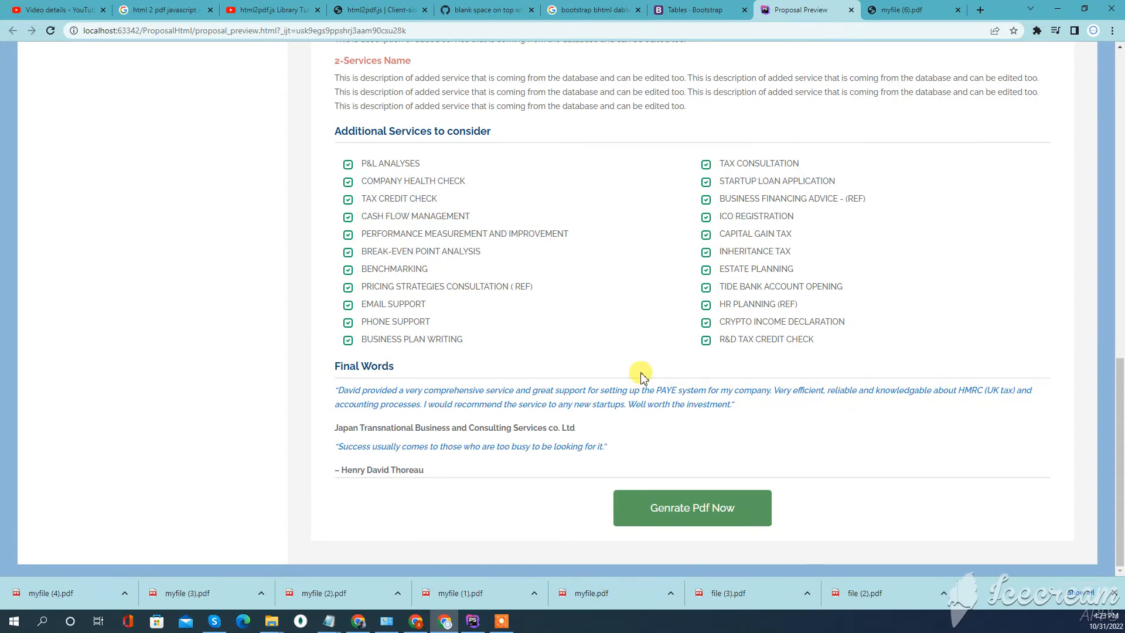
Step: Read through html2pdf.js issue #420 on blank space at the top of exported PDFs
{"action": "left_click", "coordinate": [485, 9]}
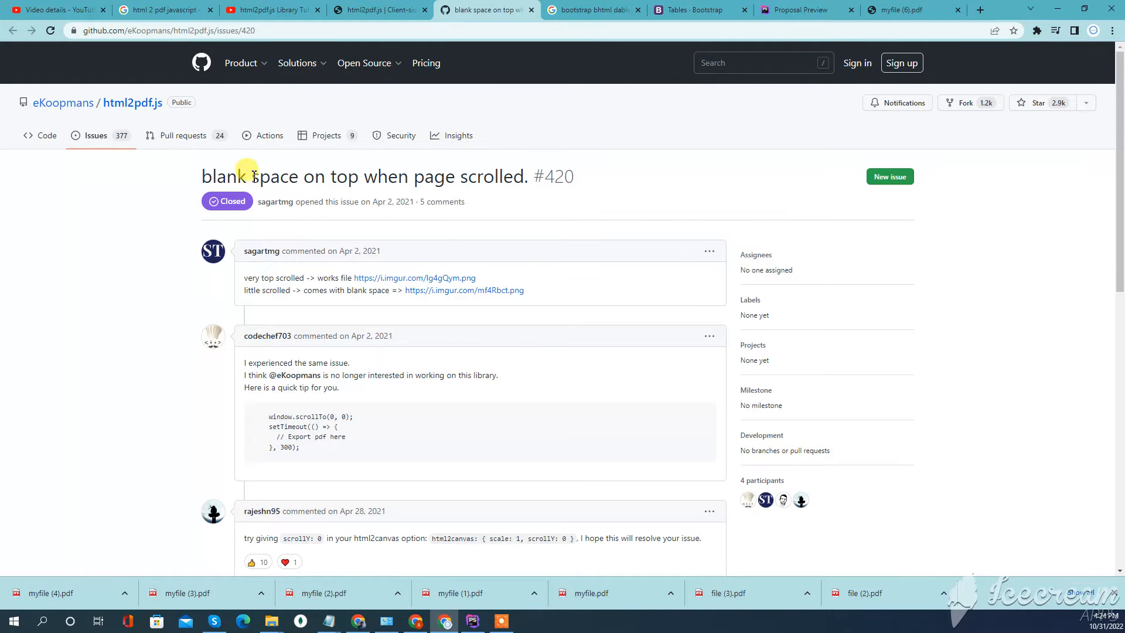
{"action": "left_click_drag", "start_coordinate": [203, 176], "coordinate": [364, 176]}
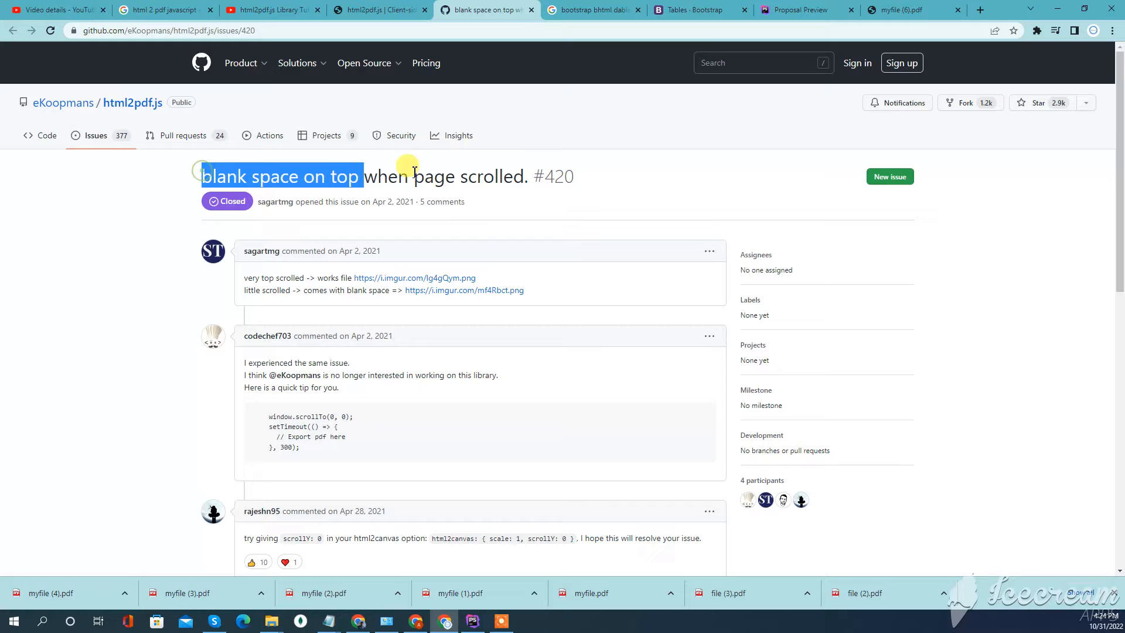
{"action": "scroll", "scroll_direction": "down", "scroll_amount": 3}
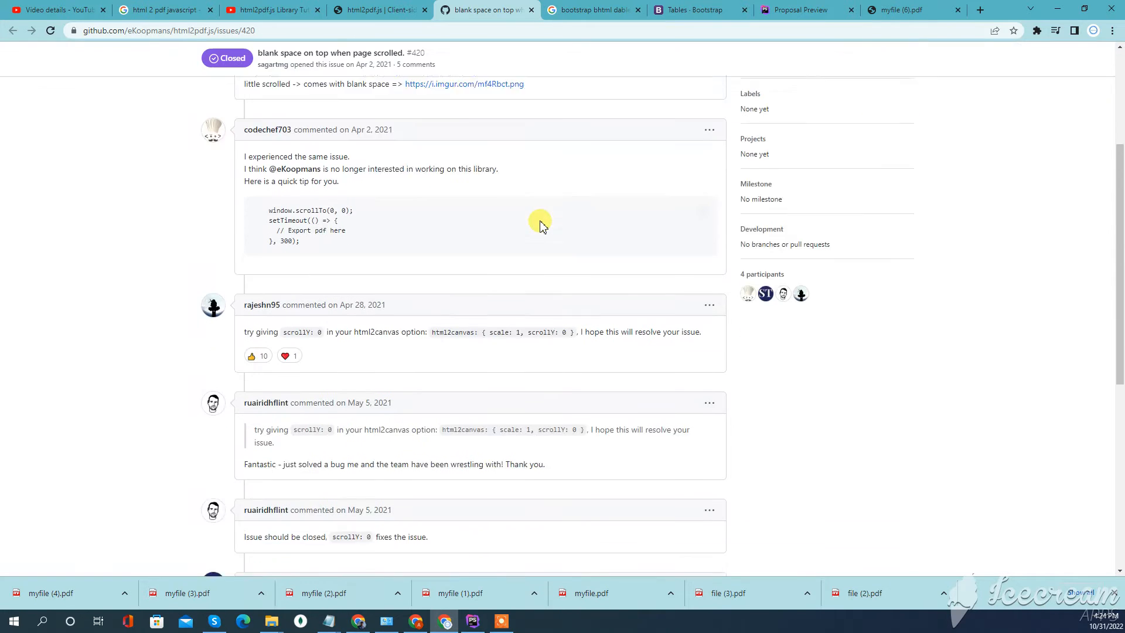
{"action": "scroll", "scroll_direction": "down", "scroll_amount": 3}
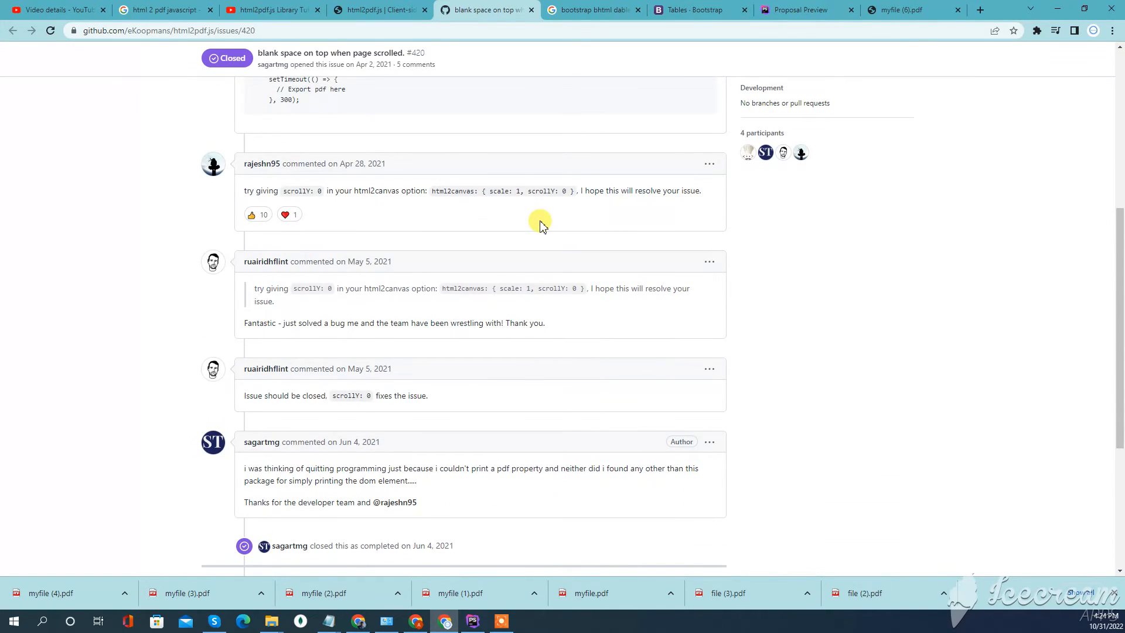
{"action": "scroll", "scroll_direction": "down", "scroll_amount": 3}
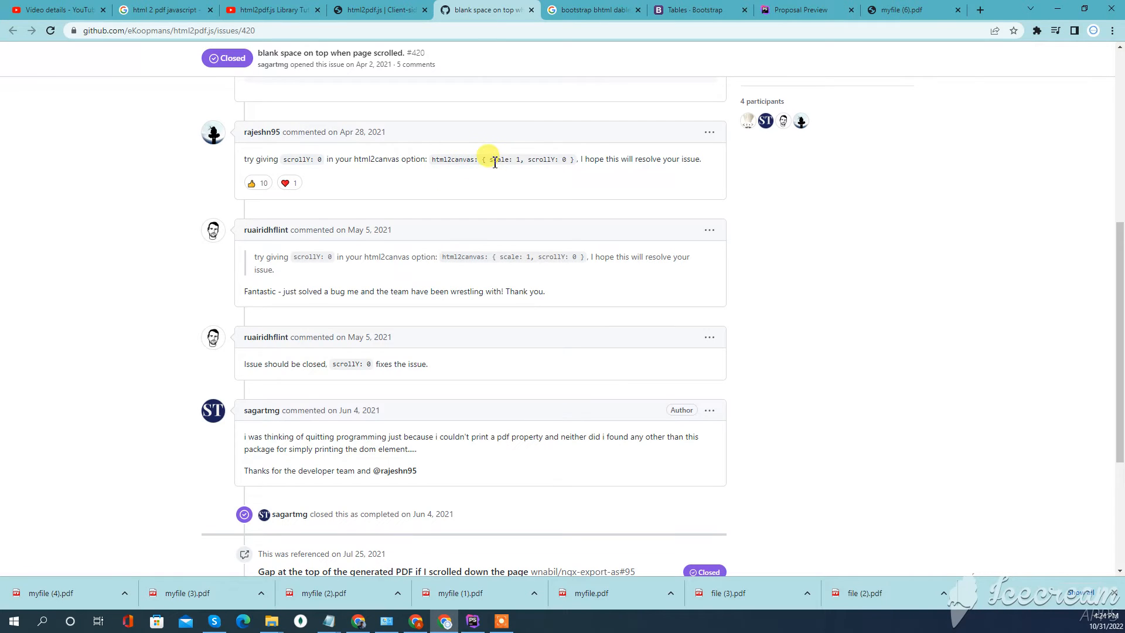
Step: Pick out the suggested html2canvas '{ scale: 1, scrollY: 0 }' snippet and switch to the project code
{"action": "left_click_drag", "start_coordinate": [481, 158], "coordinate": [574, 158]}
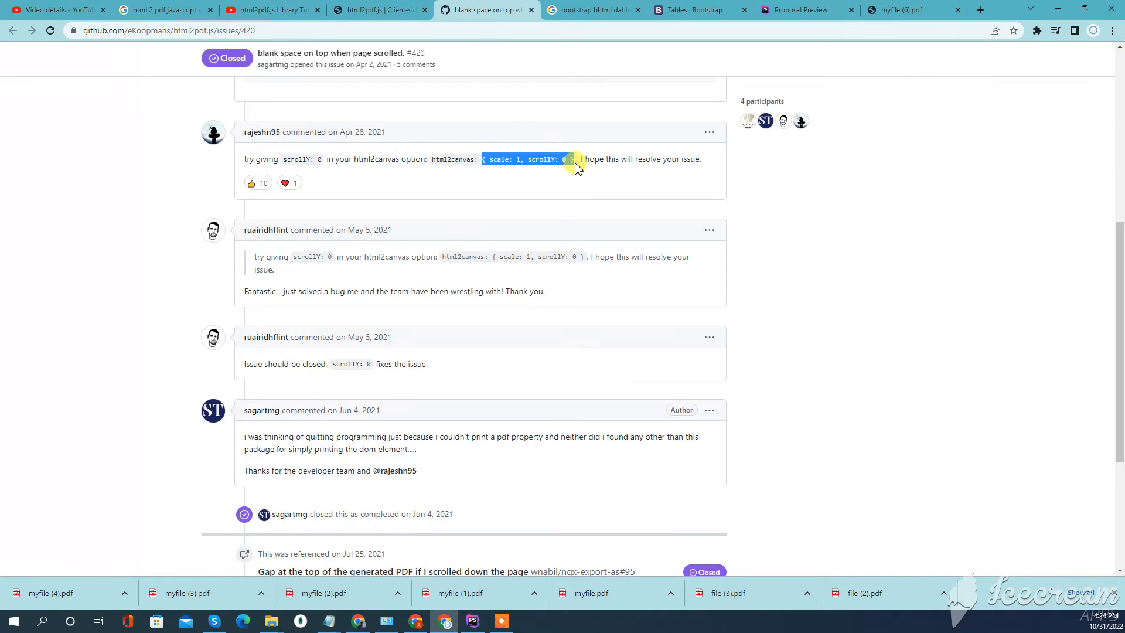
{"action": "left_click", "coordinate": [472, 622]}
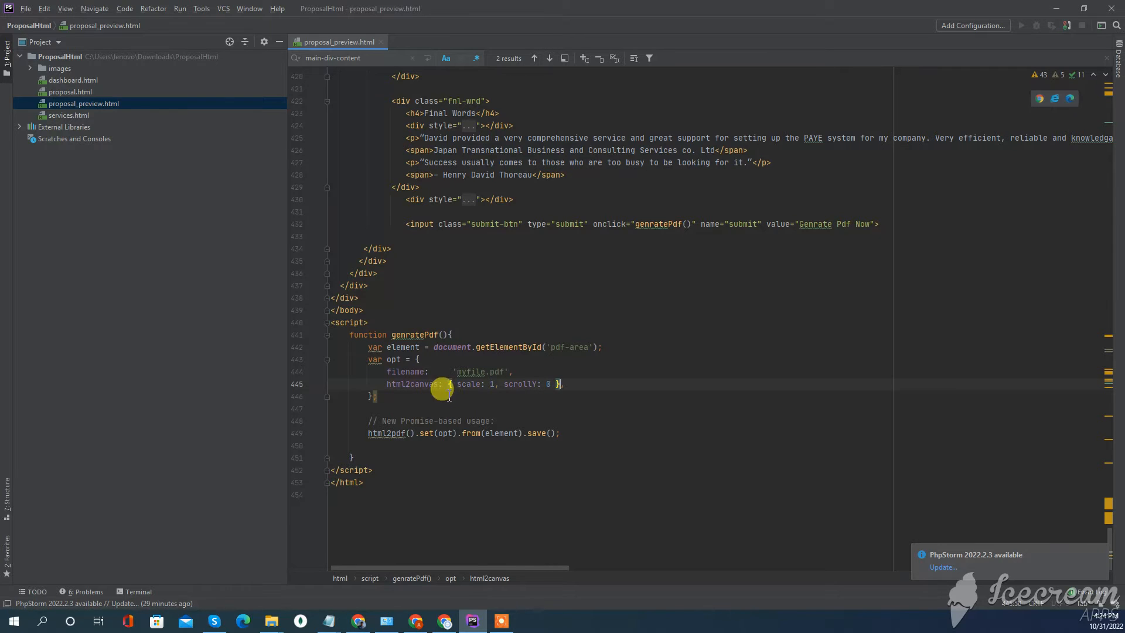
Step: Add html2canvas: { scale: 1, scrollY: 0 } to the opt object in proposal_preview.html
{"action": "double_click", "coordinate": [469, 383]}
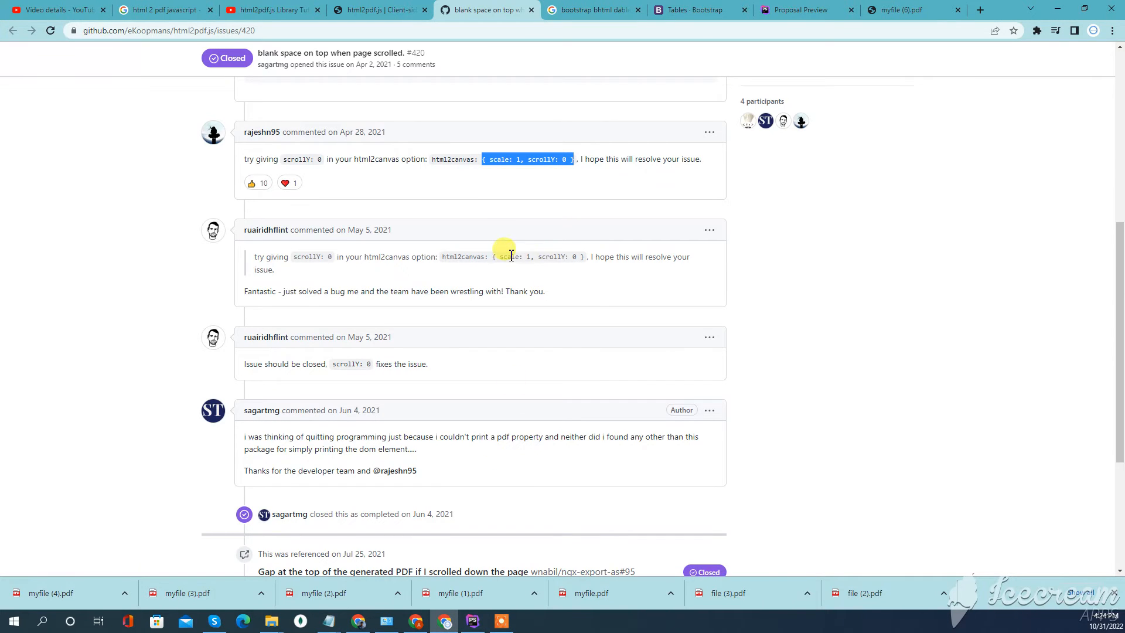
{"action": "mouse_move", "coordinate": [501, 391]}
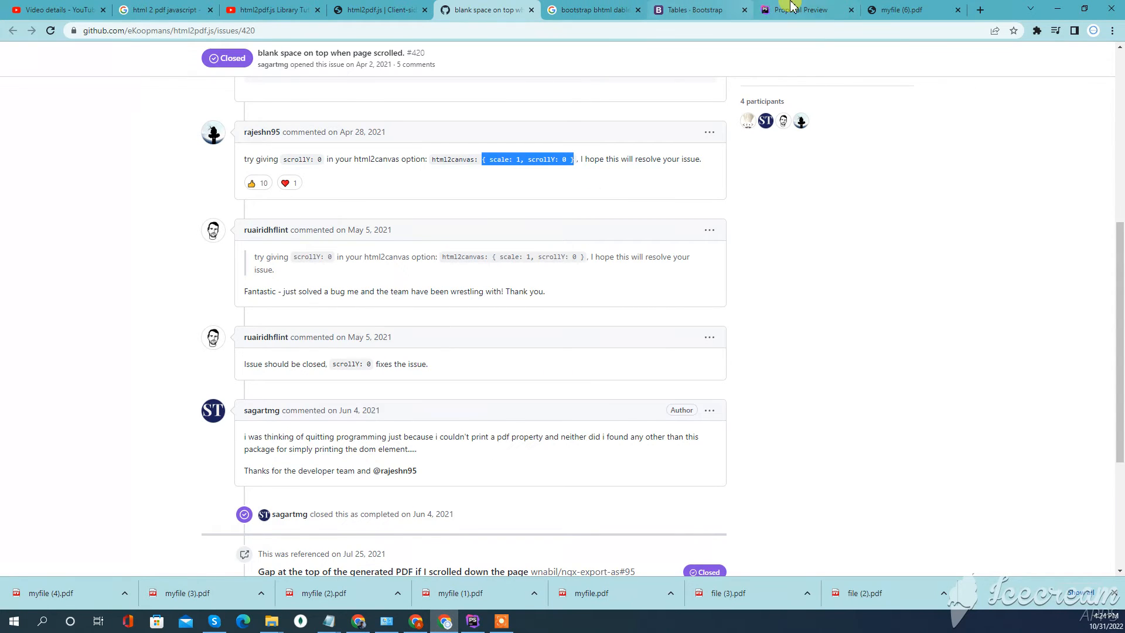
Step: Generate myfile (7).pdf via 'Genrate Pdf Now' and compare its letterhead-first page with myfile (6).pdf
{"action": "left_click", "coordinate": [797, 9]}
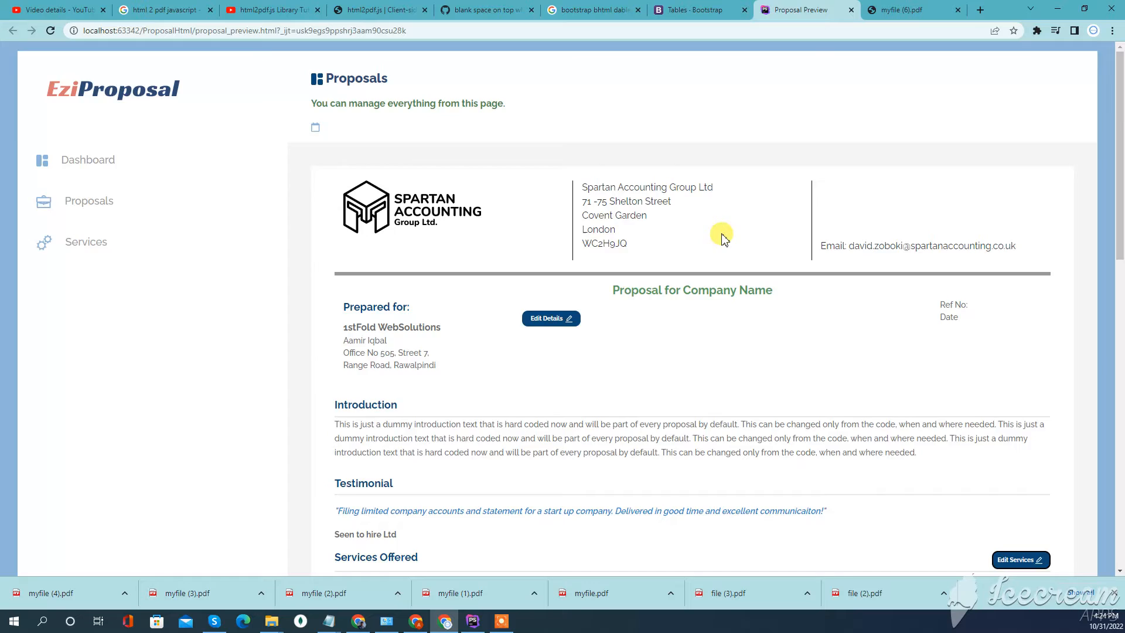
{"action": "scroll", "scroll_direction": "down", "scroll_amount": 3}
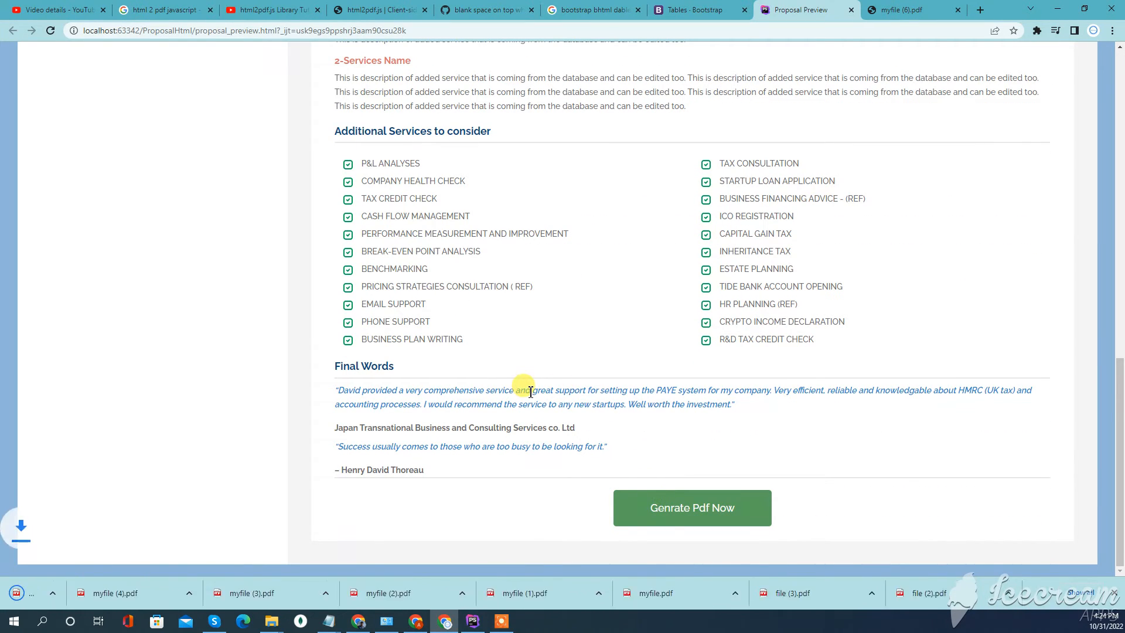
{"action": "left_click", "coordinate": [692, 507]}
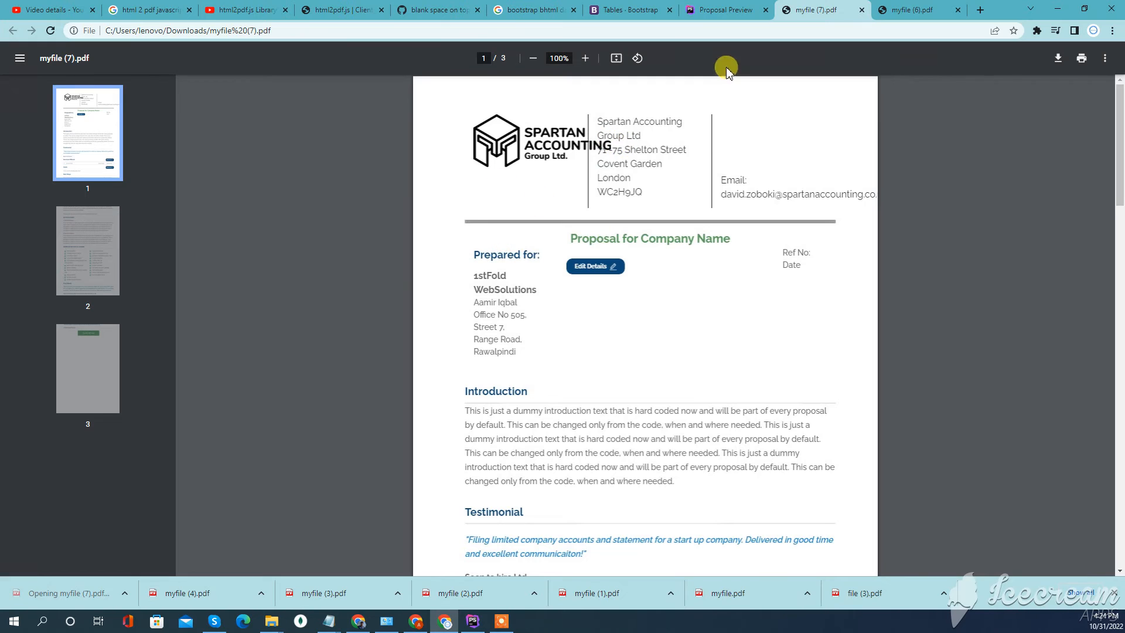
{"action": "left_click", "coordinate": [920, 9]}
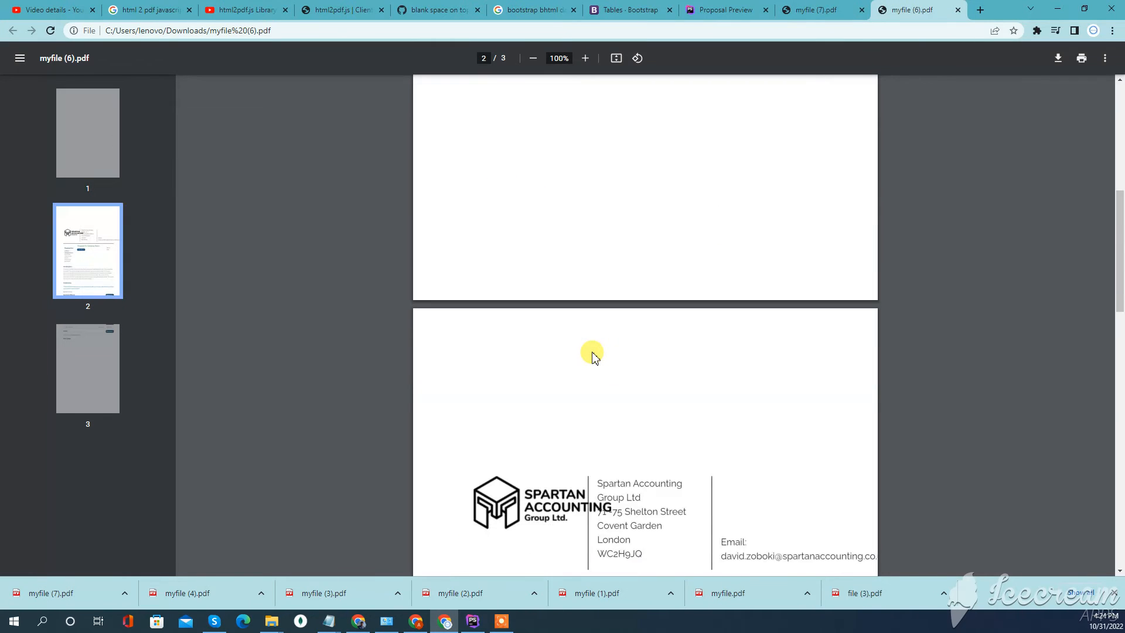
{"action": "left_click", "coordinate": [729, 9]}
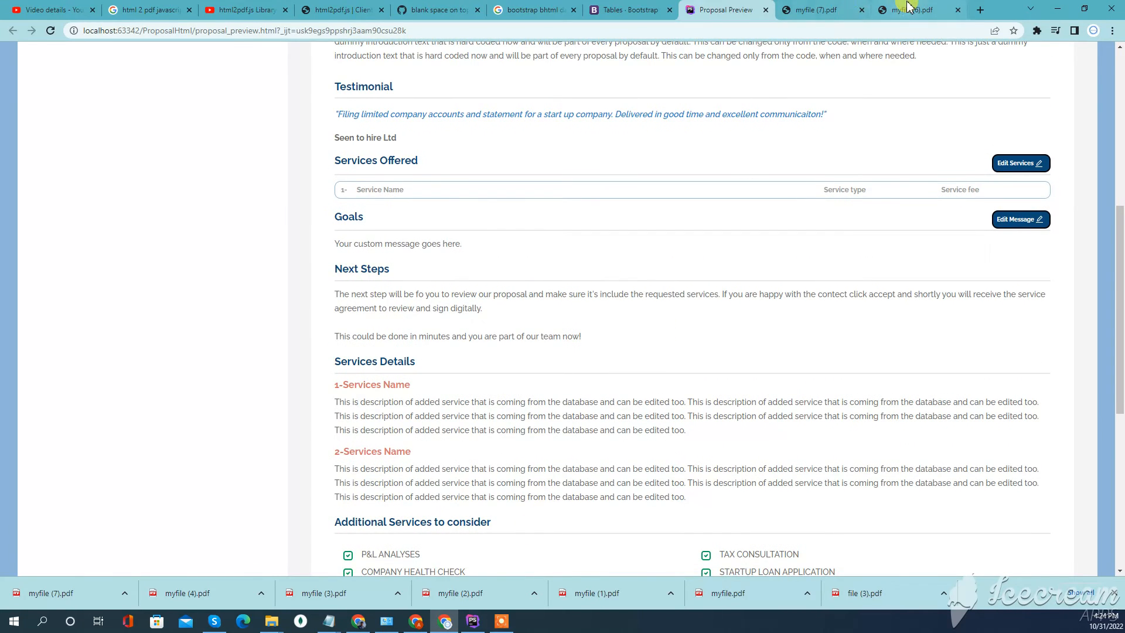
Step: Recheck the old blank-topped myfile (6).pdf, then show the genratePdf code with html2canvas scale 1, scrollY 0
{"action": "left_click", "coordinate": [911, 9]}
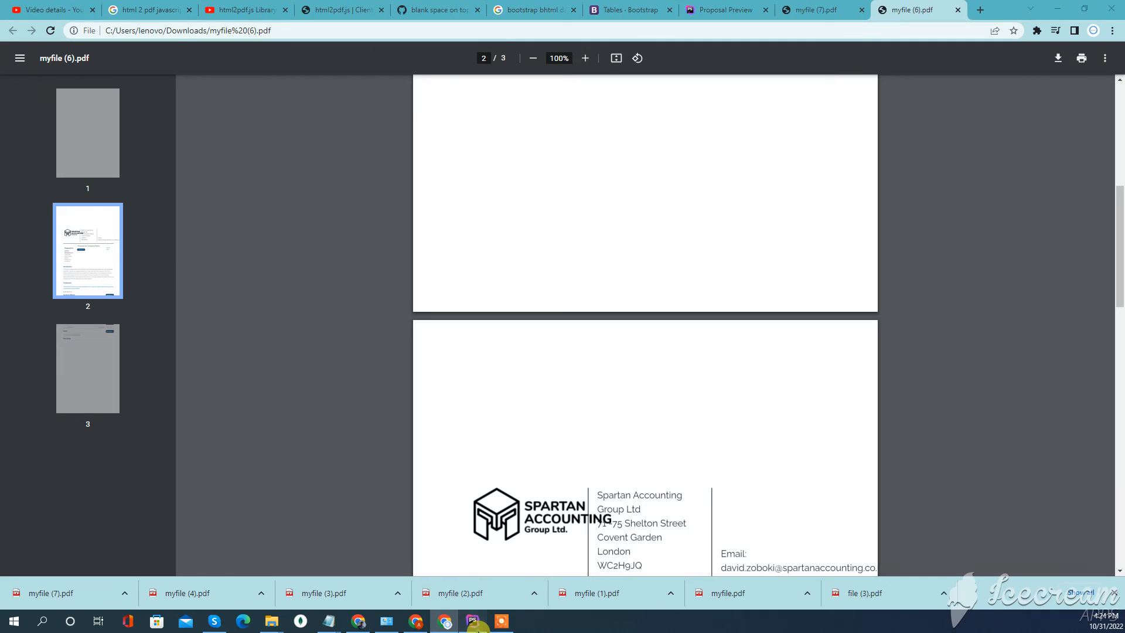
{"action": "left_click", "coordinate": [472, 622]}
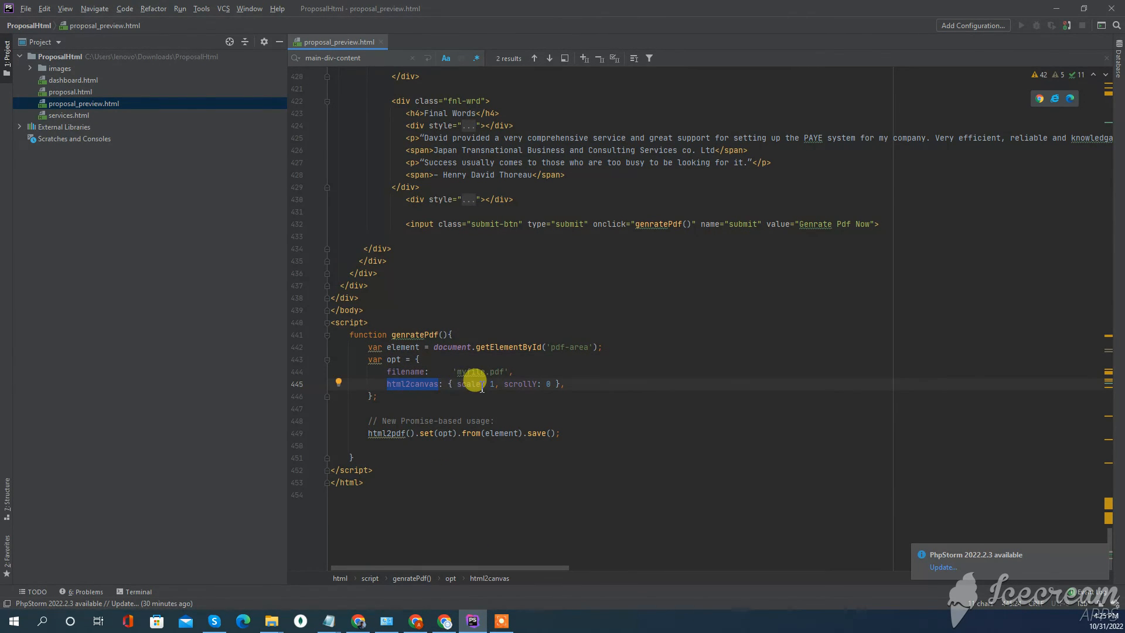
{"action": "mouse_move", "coordinate": [514, 384]}
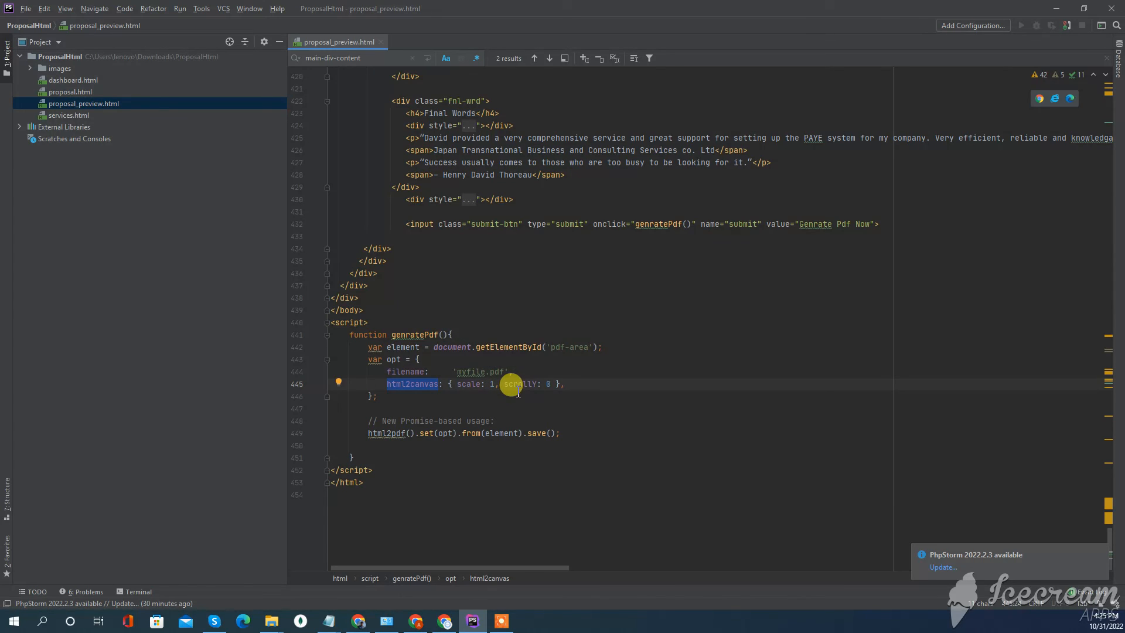